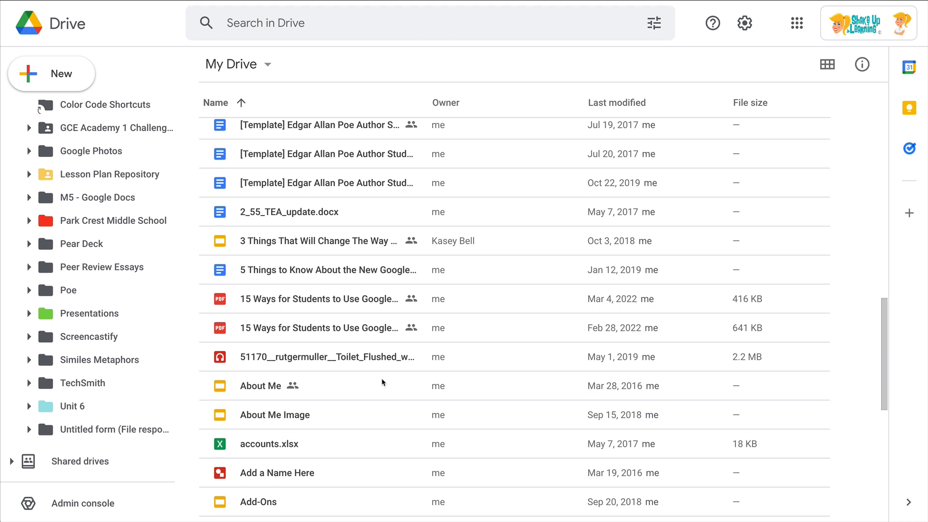
mouse_move(320, 240)
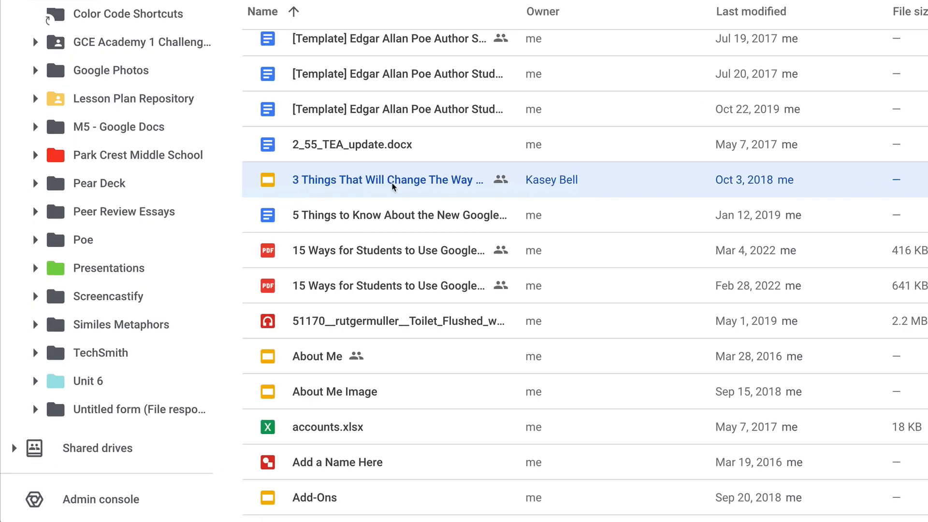
- Copy the shared '3 Things That Will Change The Way…' Slides file from My Drive to the clipboard
scroll(down, 3)
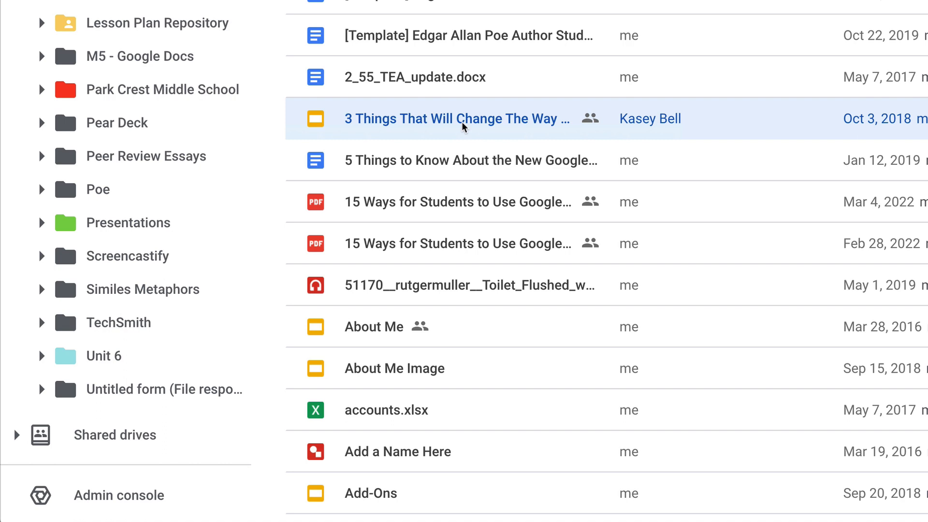
key(ctrl+c)
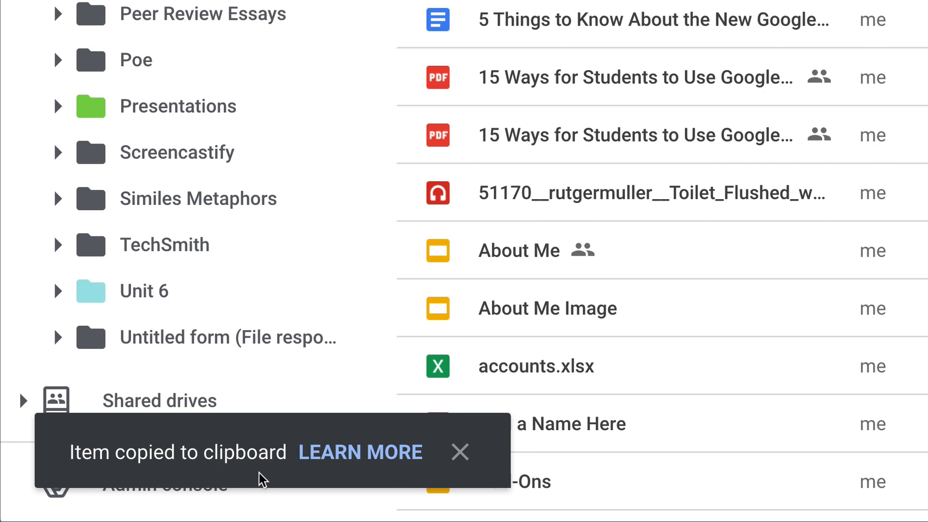
mouse_move(178, 107)
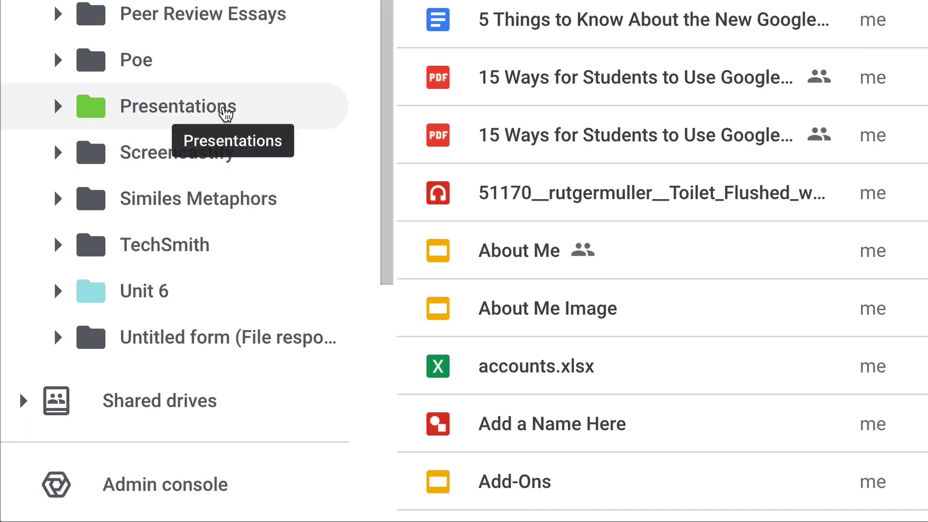
- Paste the copied presentation into the Presentations folder and view the new 'Copy of 3 Things…' file
click(176, 106)
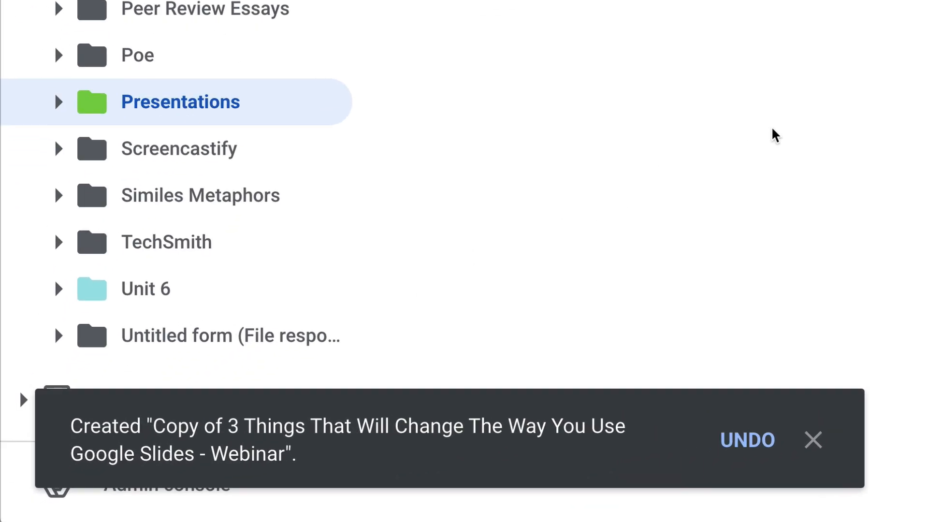
click(180, 102)
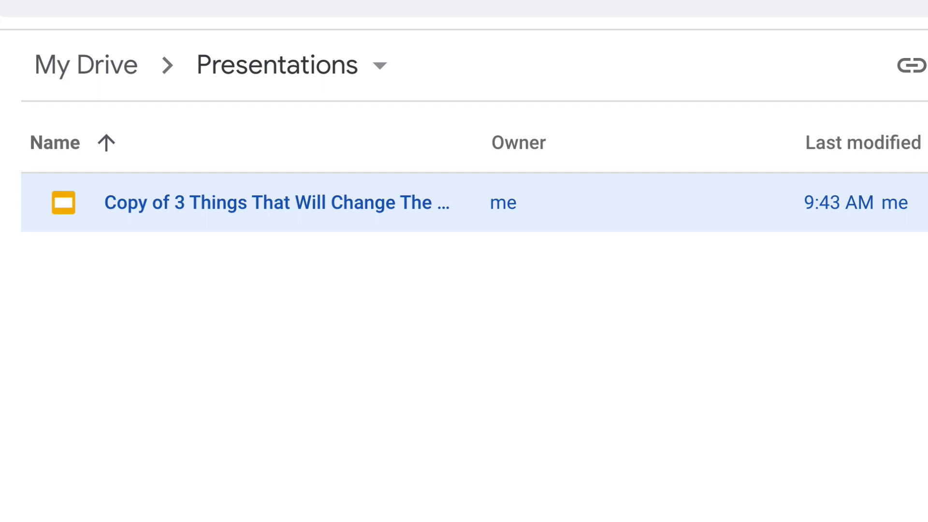
mouse_move(151, 274)
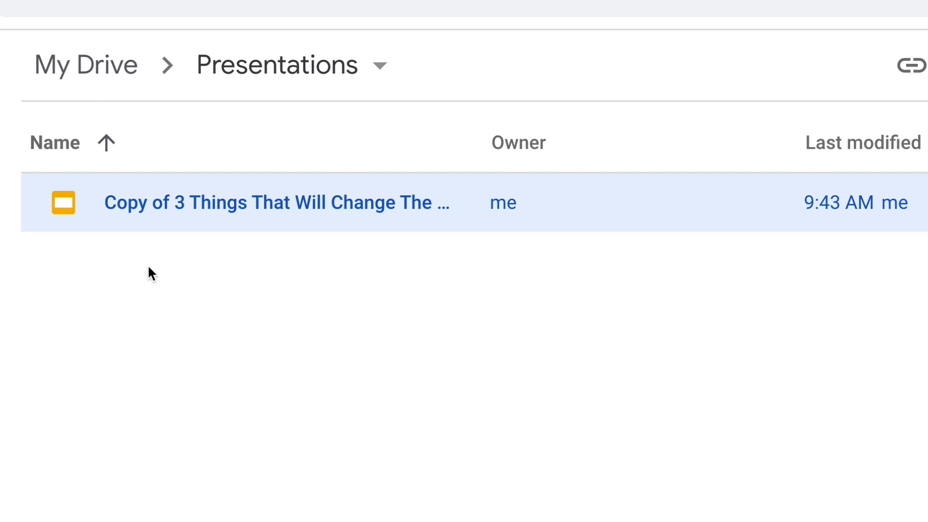
mouse_move(179, 231)
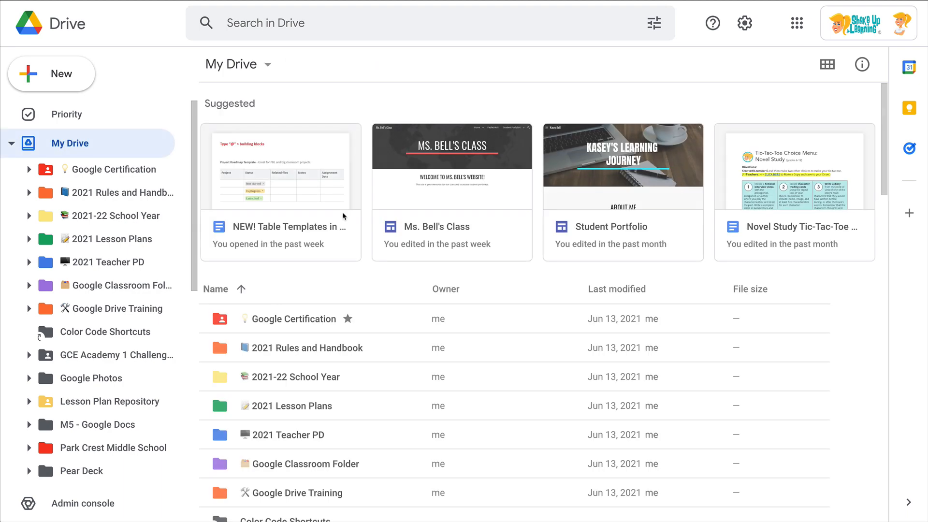
- Cut the original webinar presentation from My Drive and go to the Presentations folder as its destination
scroll(down, 3)
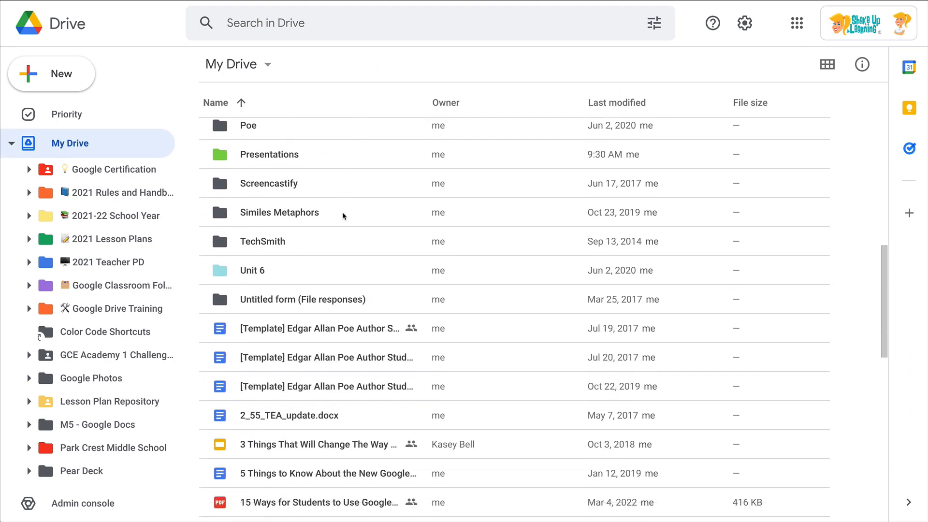
scroll(down, 3)
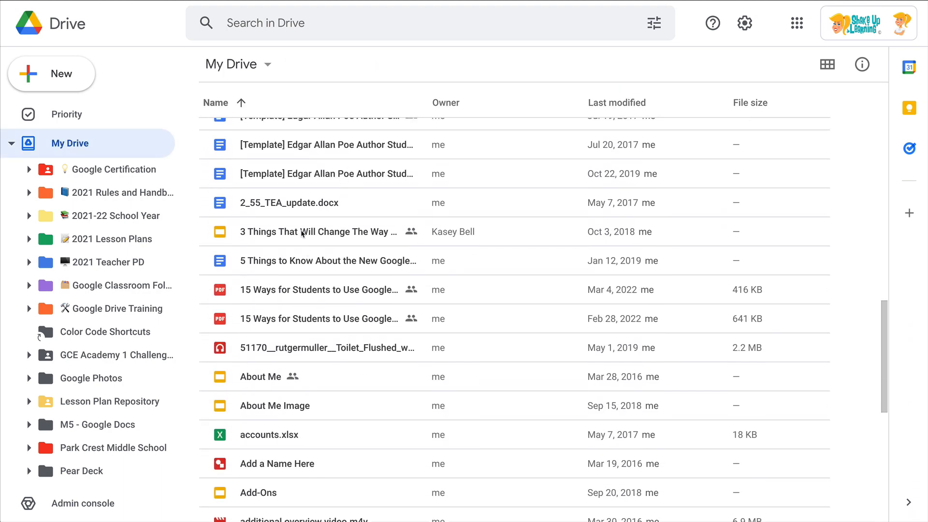
click(320, 231)
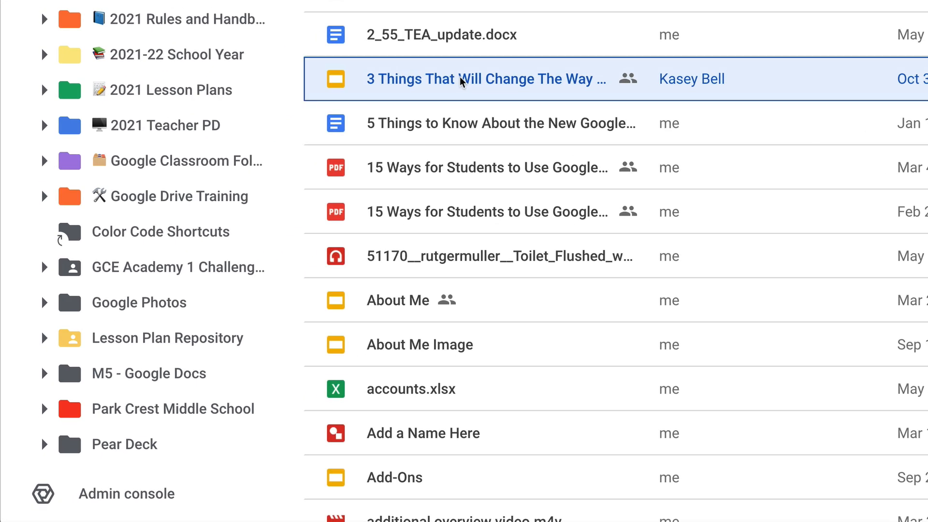
key(ctrl+x)
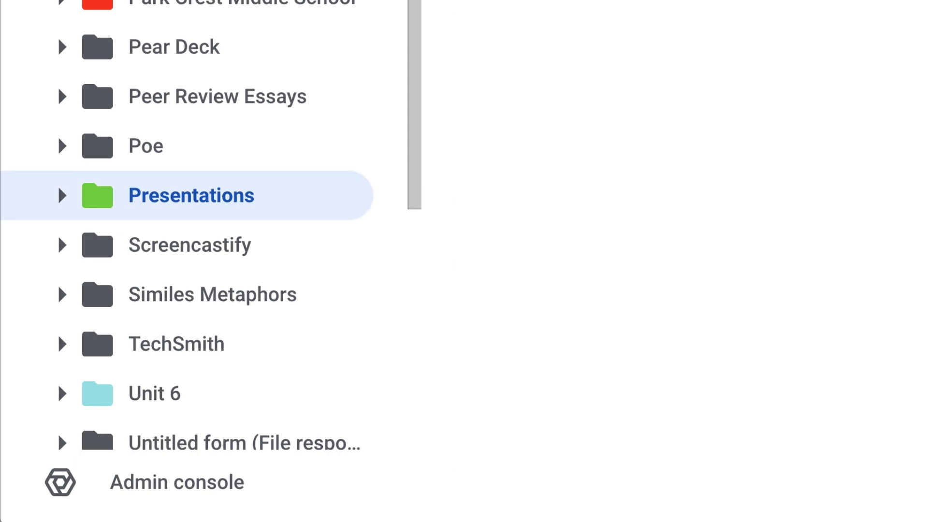
click(190, 195)
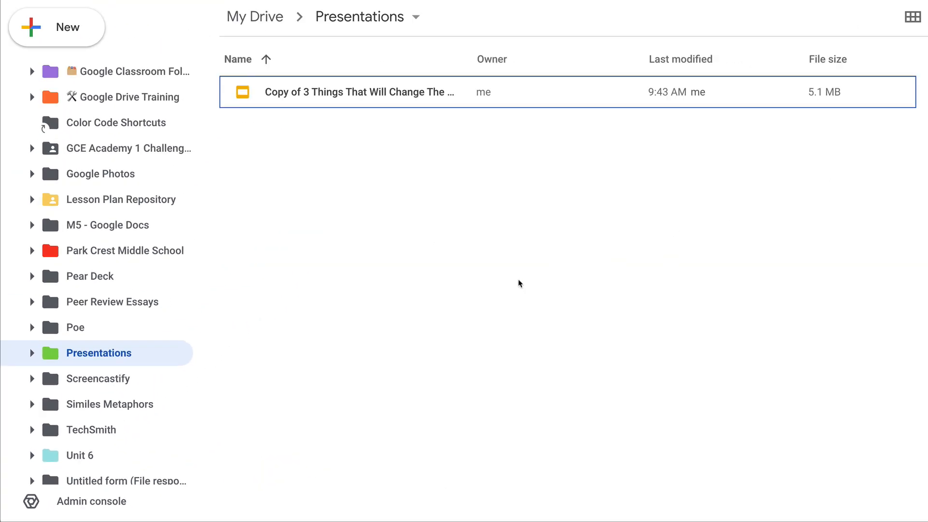